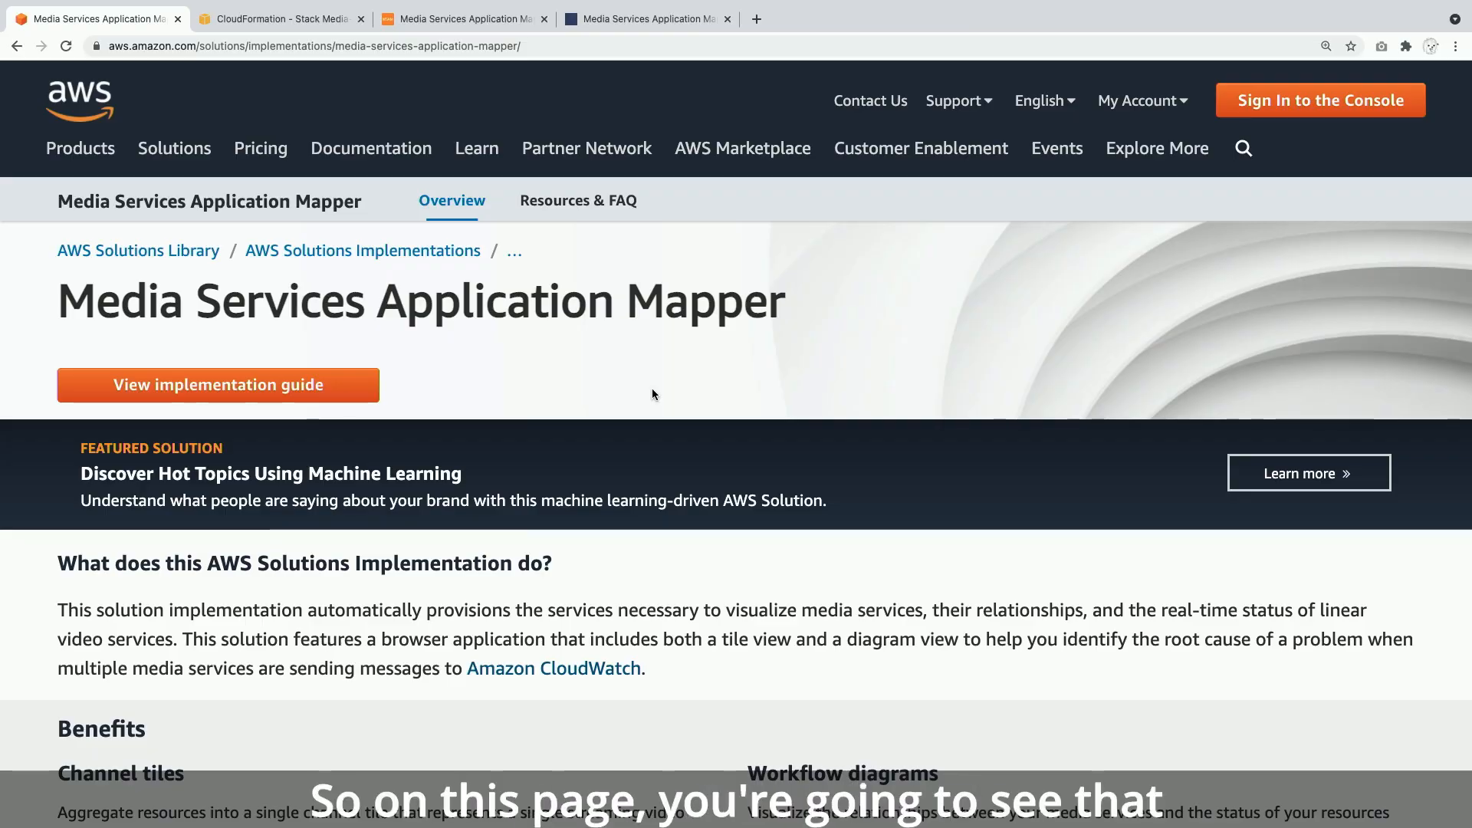
{"action": "mouse_move", "coordinate": [610, 367]}
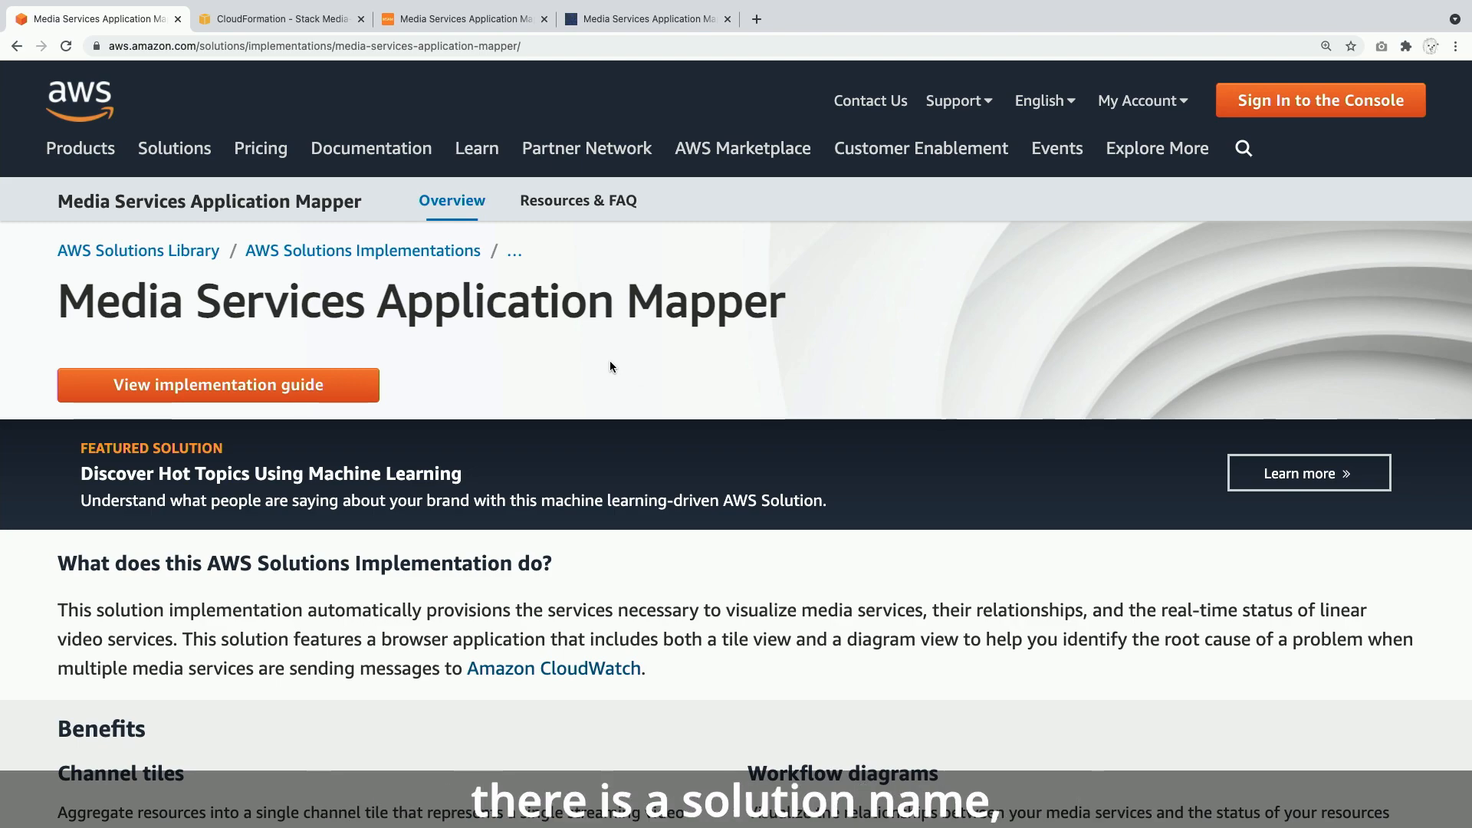
- Scroll to the Media Services Application Mapper architecture diagram and deployment details
{"action": "scroll", "scroll_direction": "down", "scroll_amount": 3}
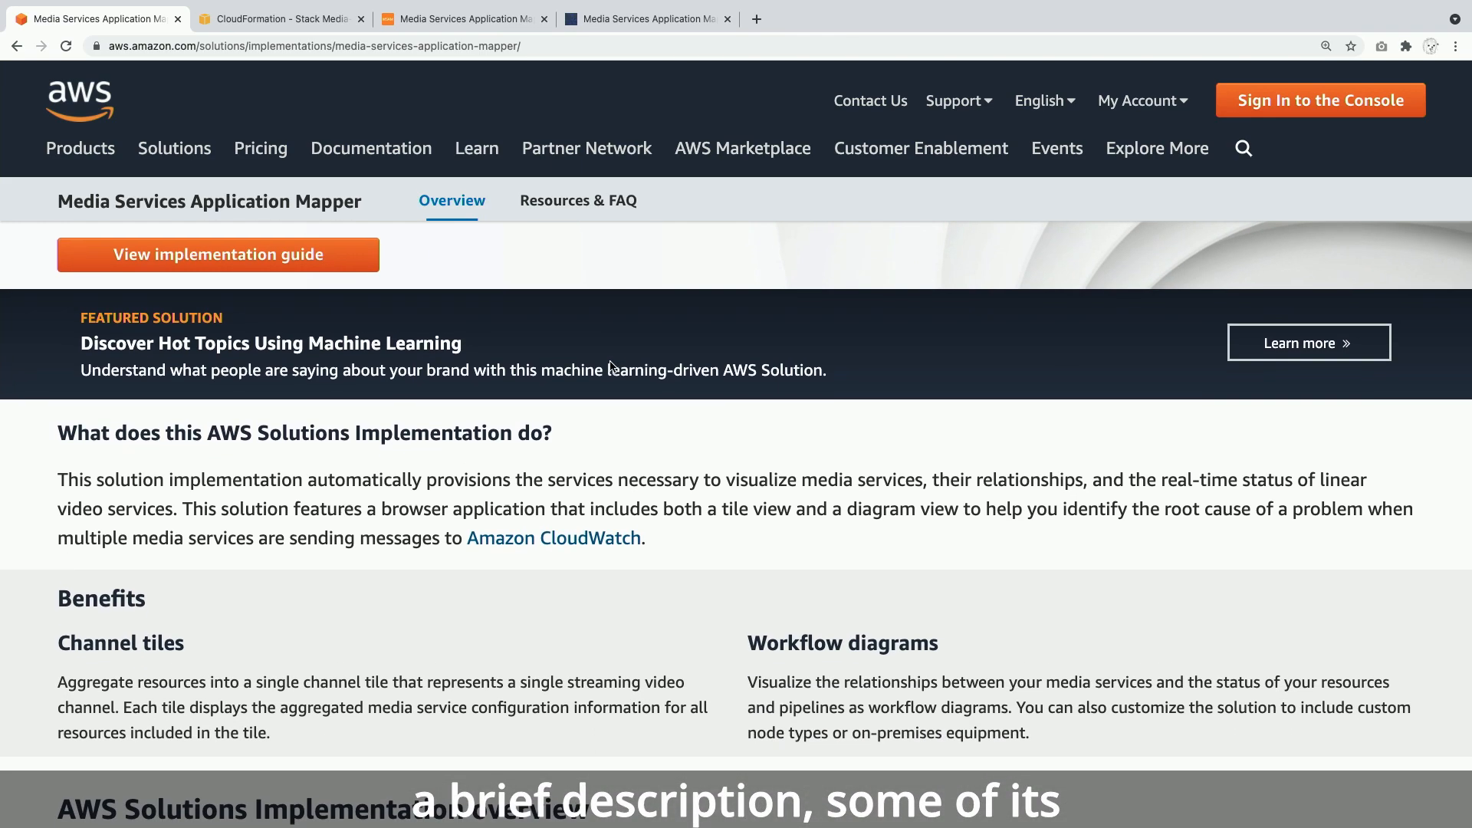
{"action": "scroll", "scroll_direction": "down", "scroll_amount": 3}
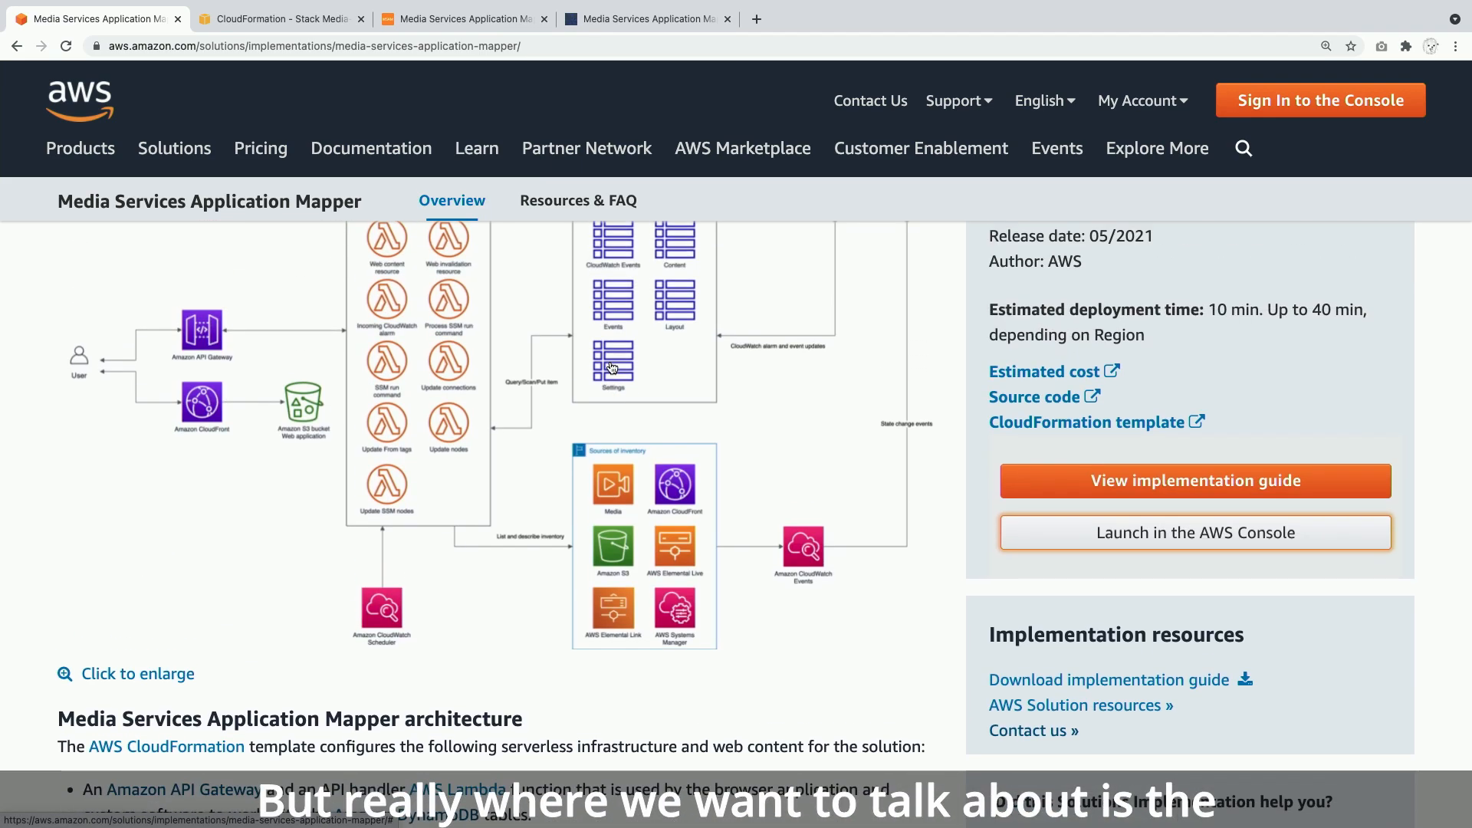
{"action": "scroll", "scroll_direction": "up", "scroll_amount": 3}
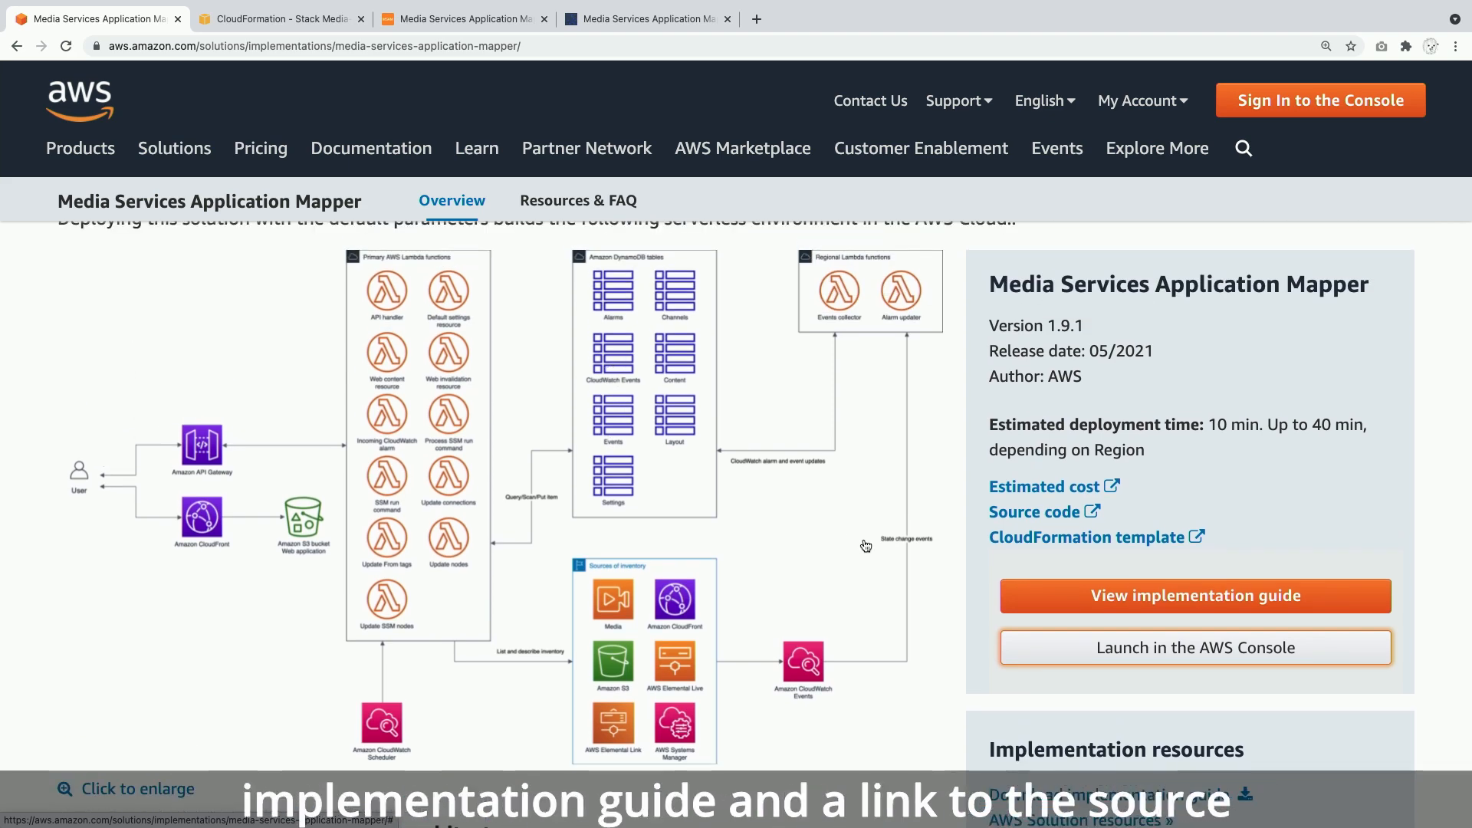
{"action": "mouse_move", "coordinate": [1036, 512]}
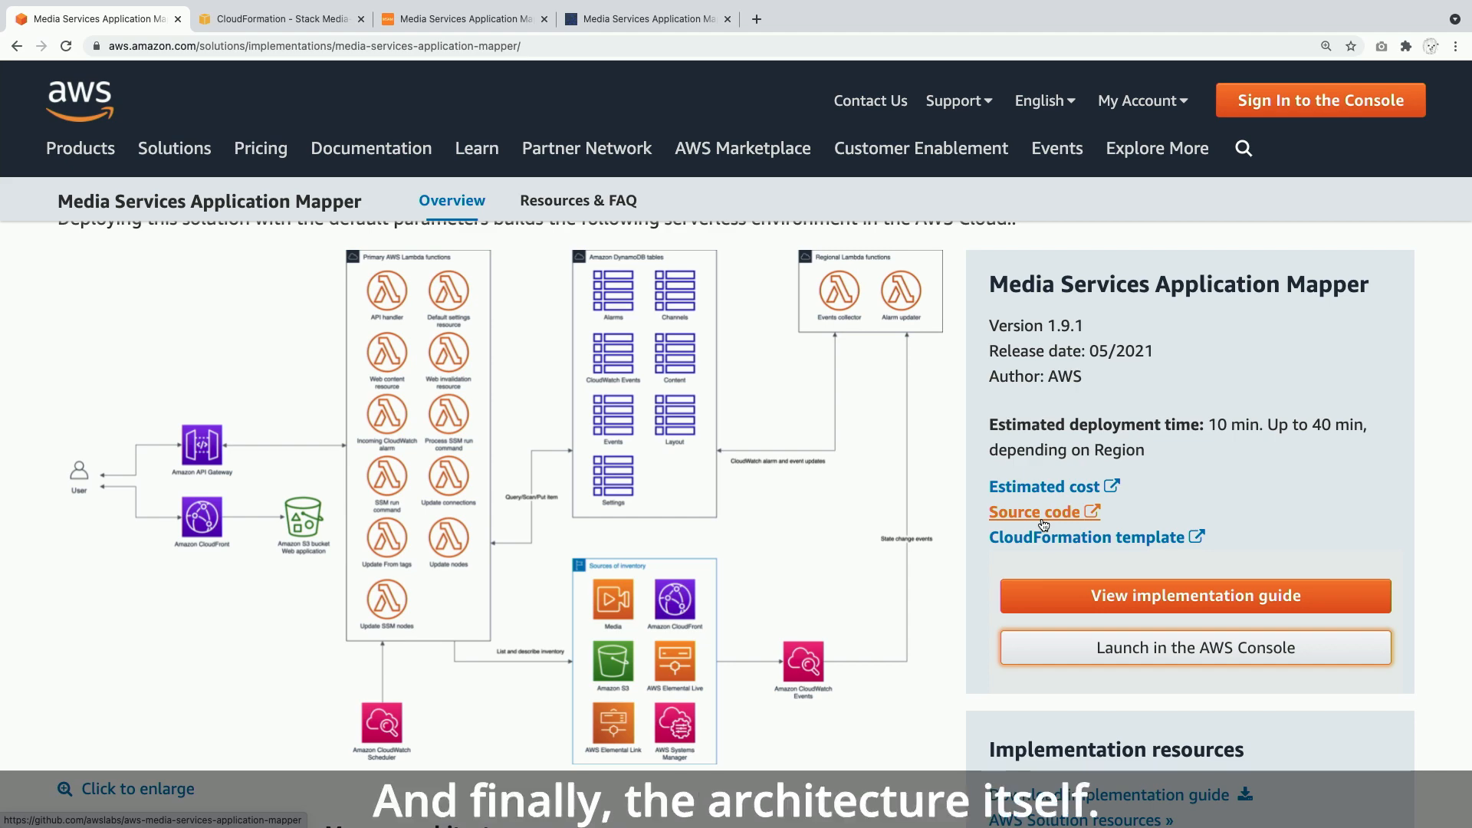
{"action": "mouse_move", "coordinate": [1038, 517]}
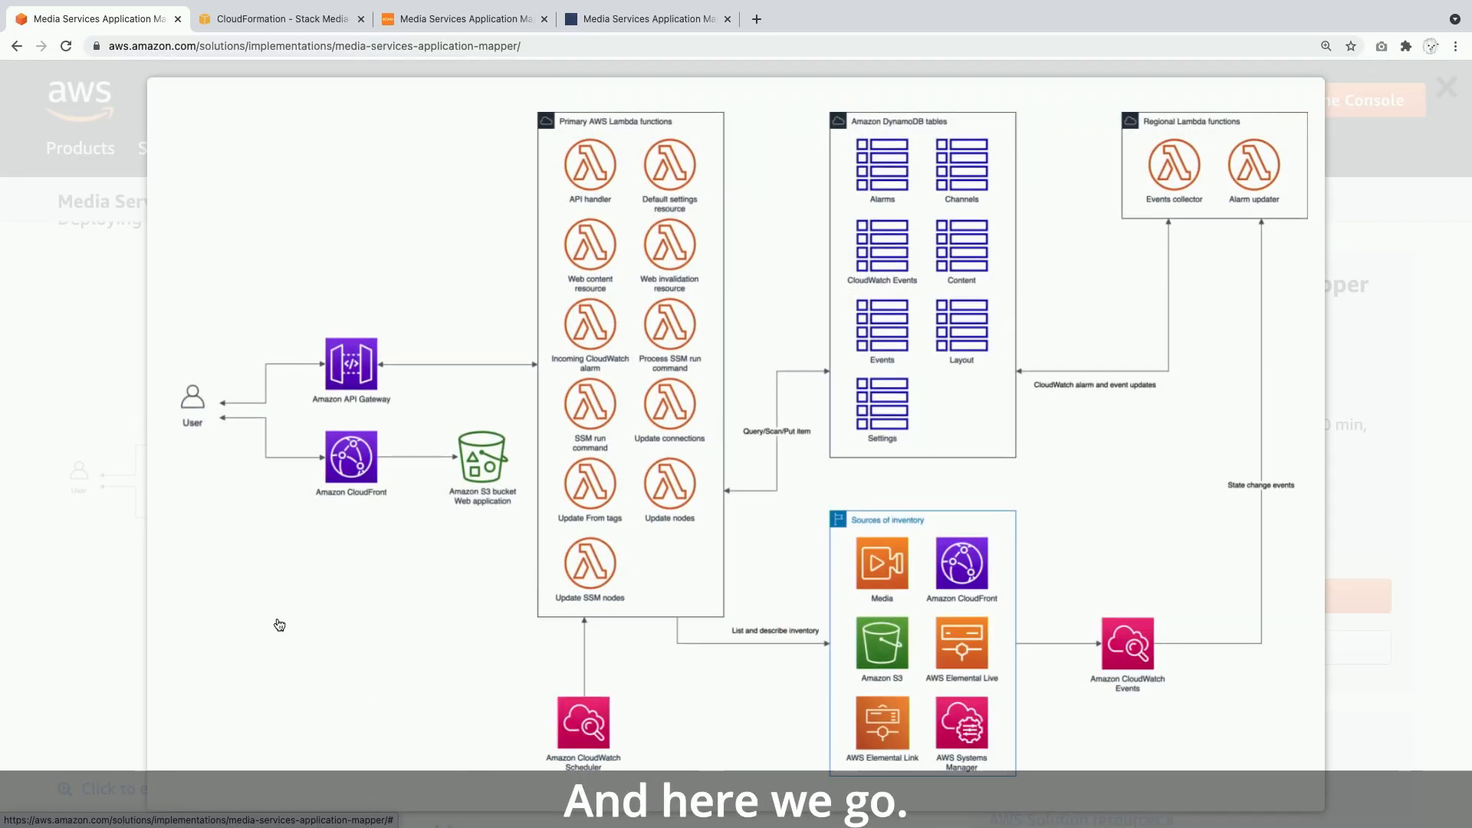
{"action": "mouse_move", "coordinate": [279, 626]}
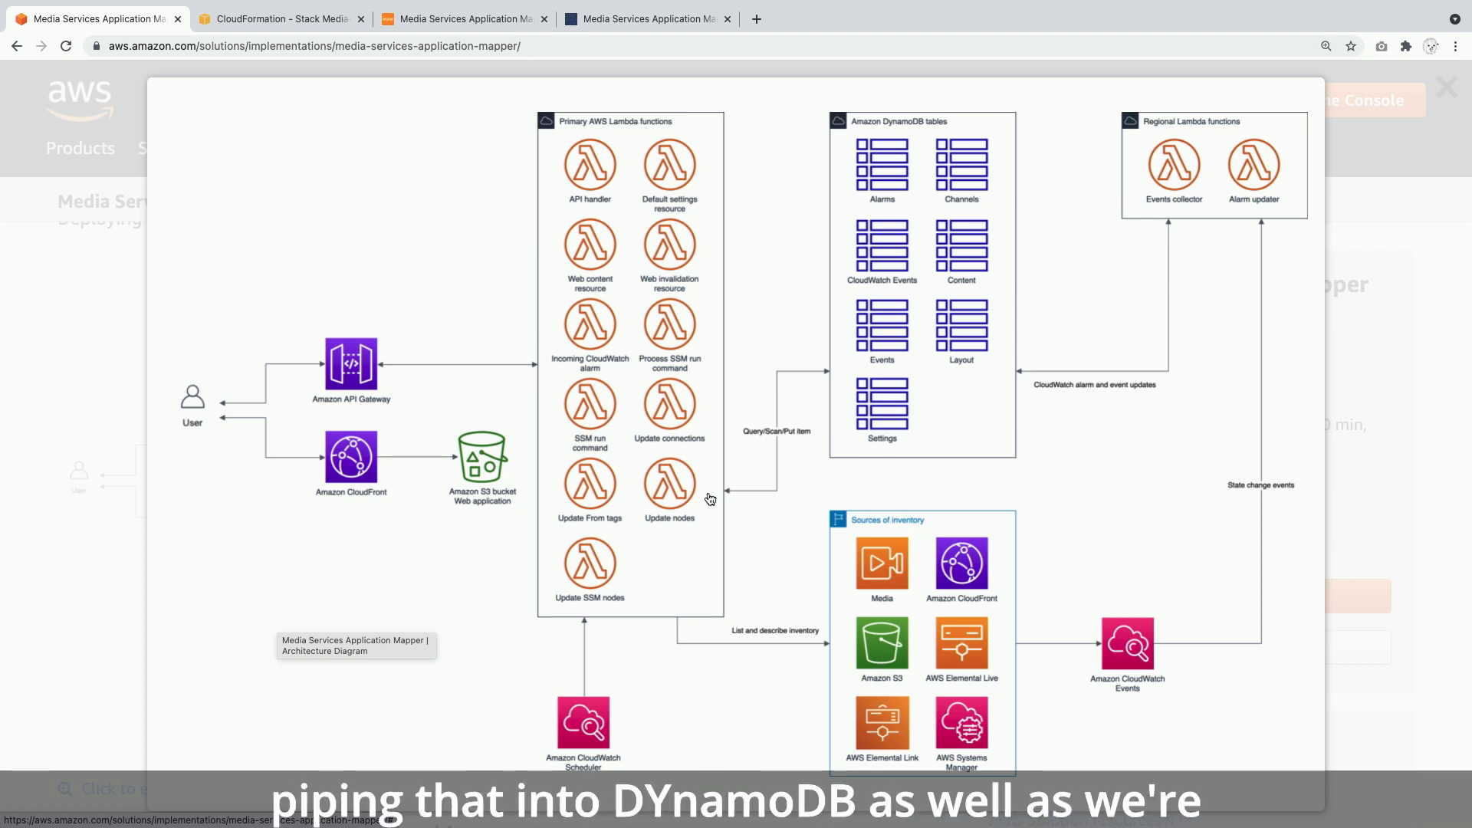
{"action": "mouse_move", "coordinate": [908, 444]}
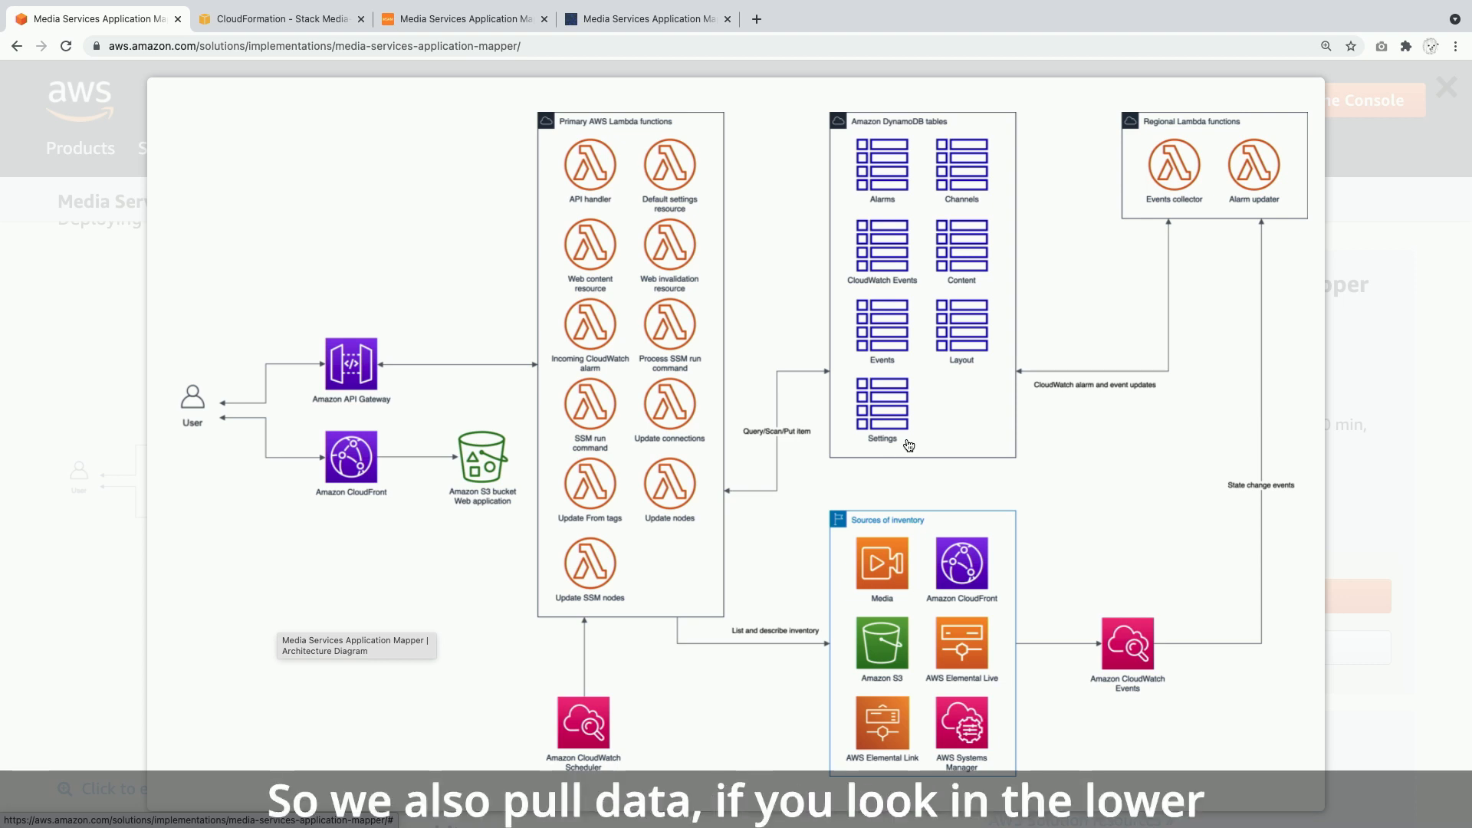
{"action": "mouse_move", "coordinate": [1120, 689]}
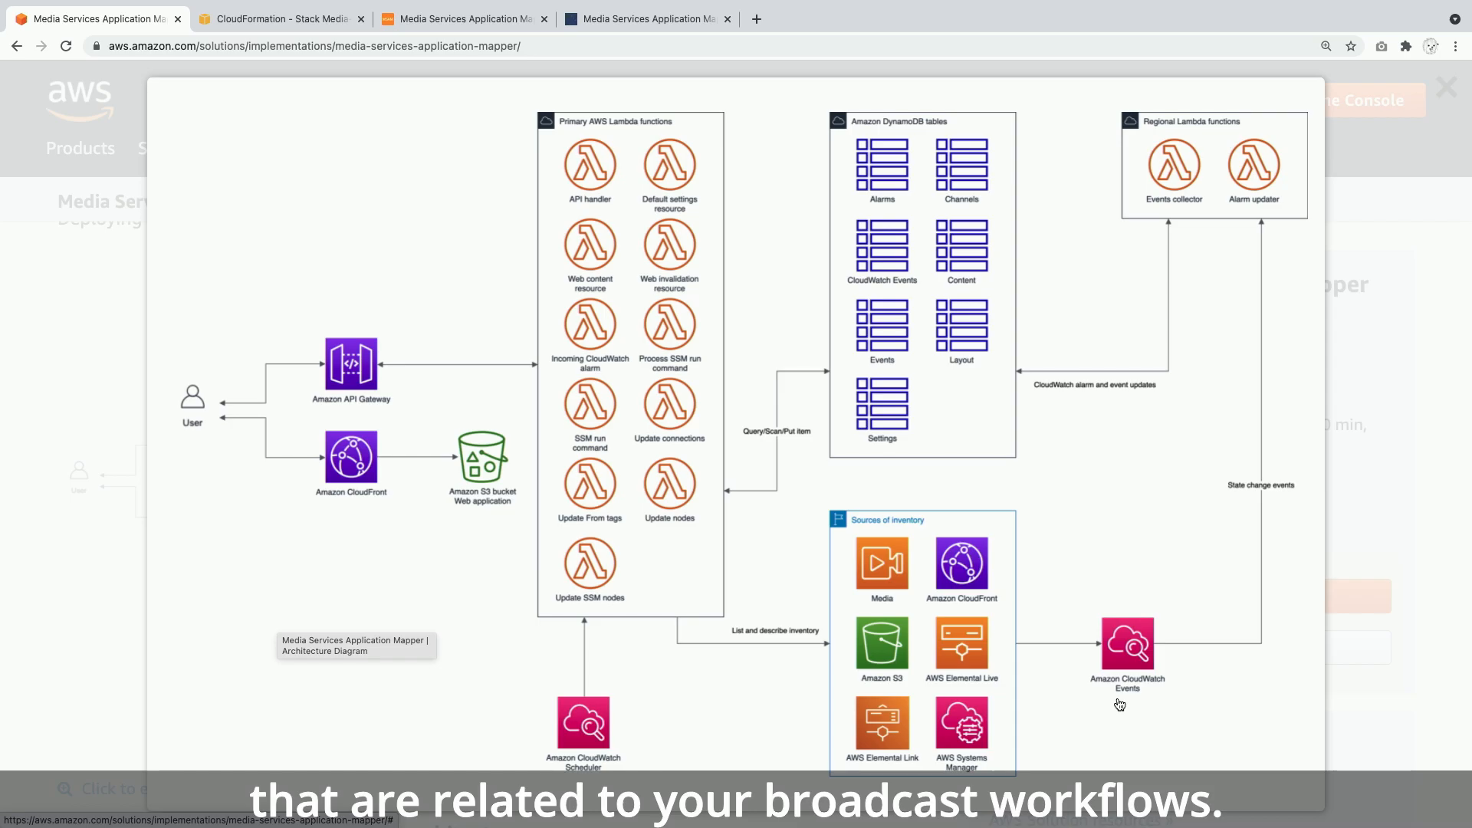
{"action": "mouse_move", "coordinate": [832, 553]}
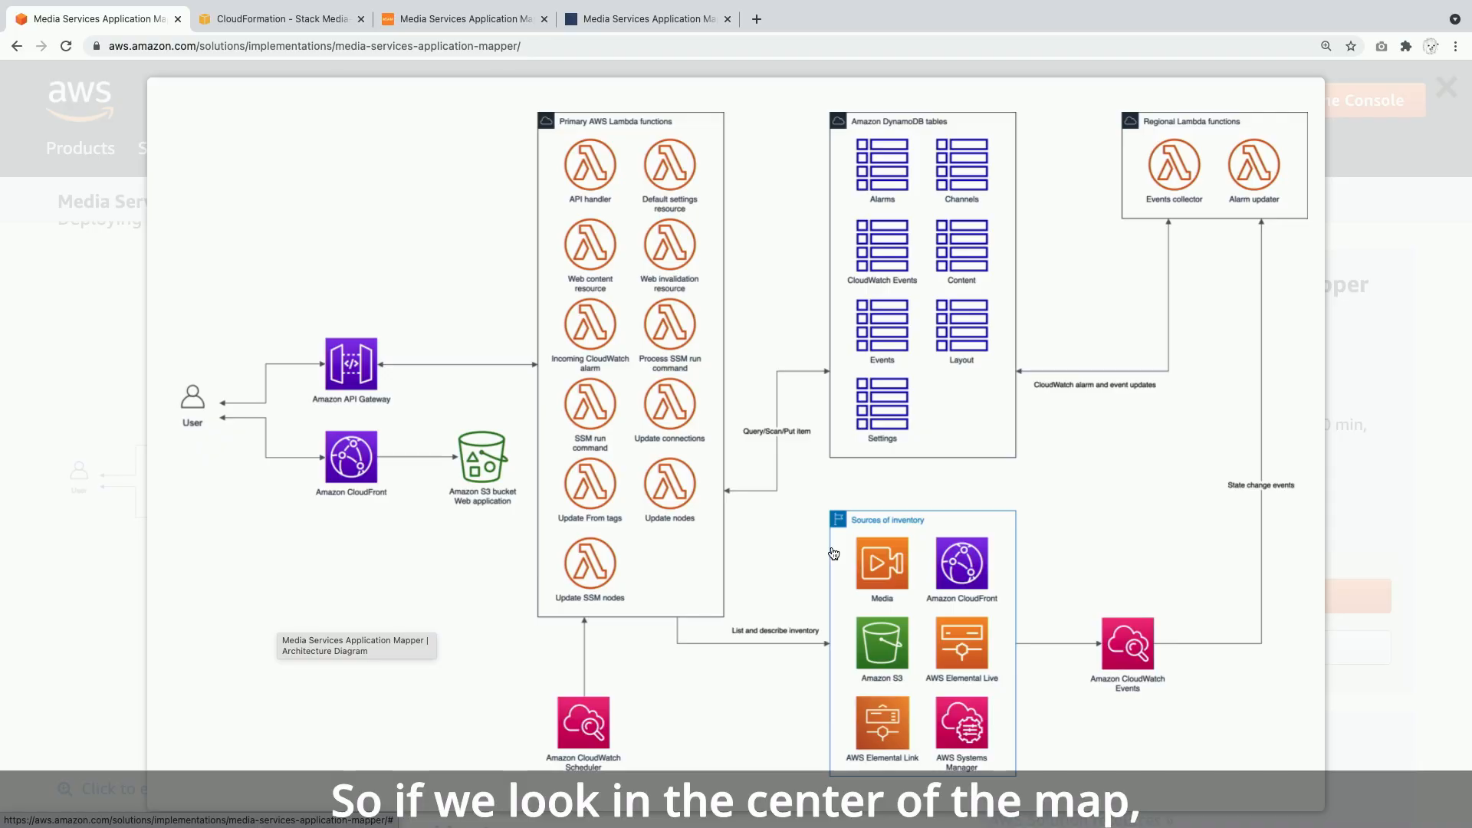
{"action": "mouse_move", "coordinate": [840, 547]}
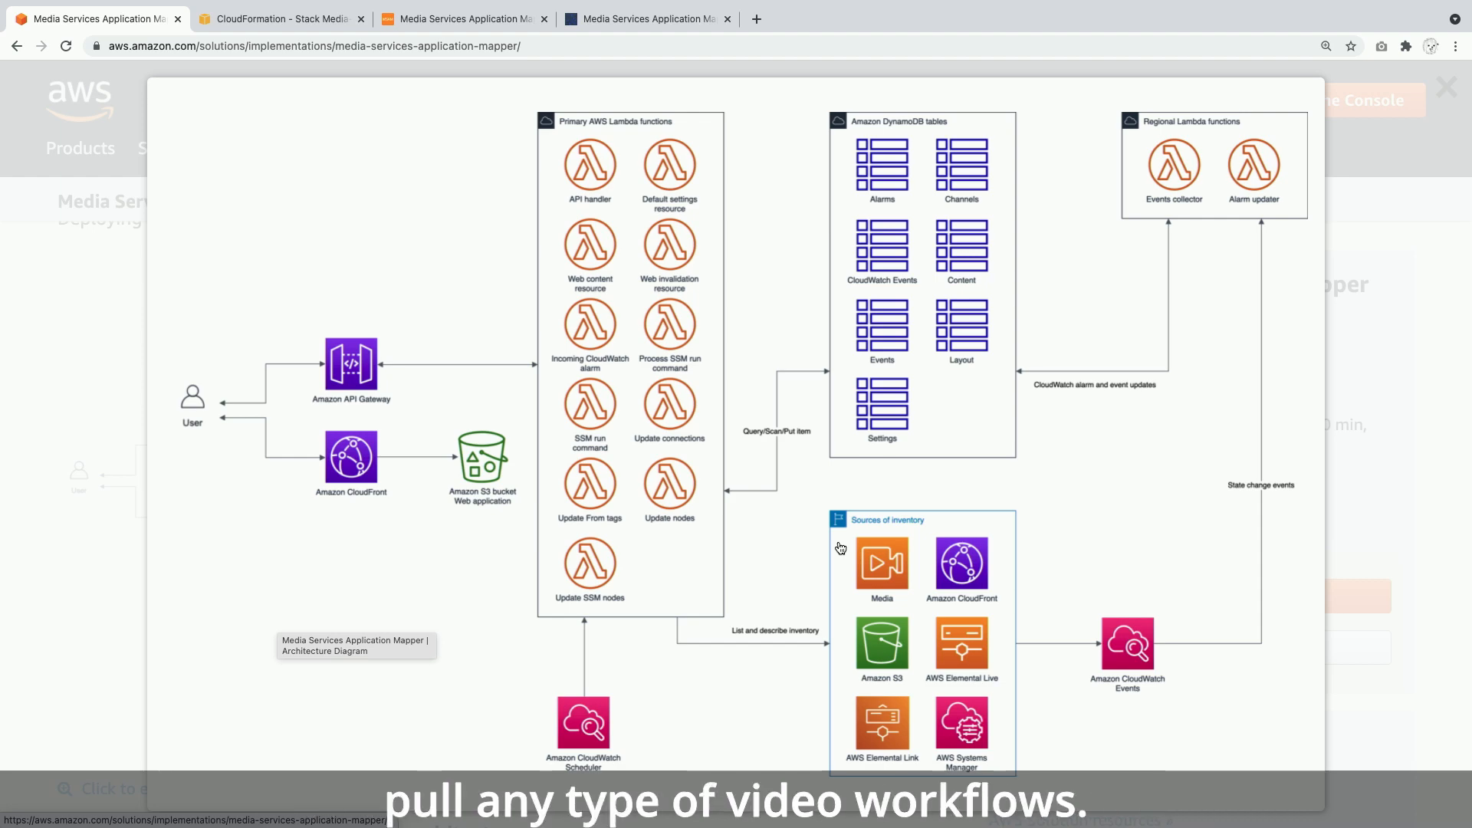
- Launch the Media Services Application Mapper solution in the AWS console
{"action": "left_click", "coordinate": [272, 18]}
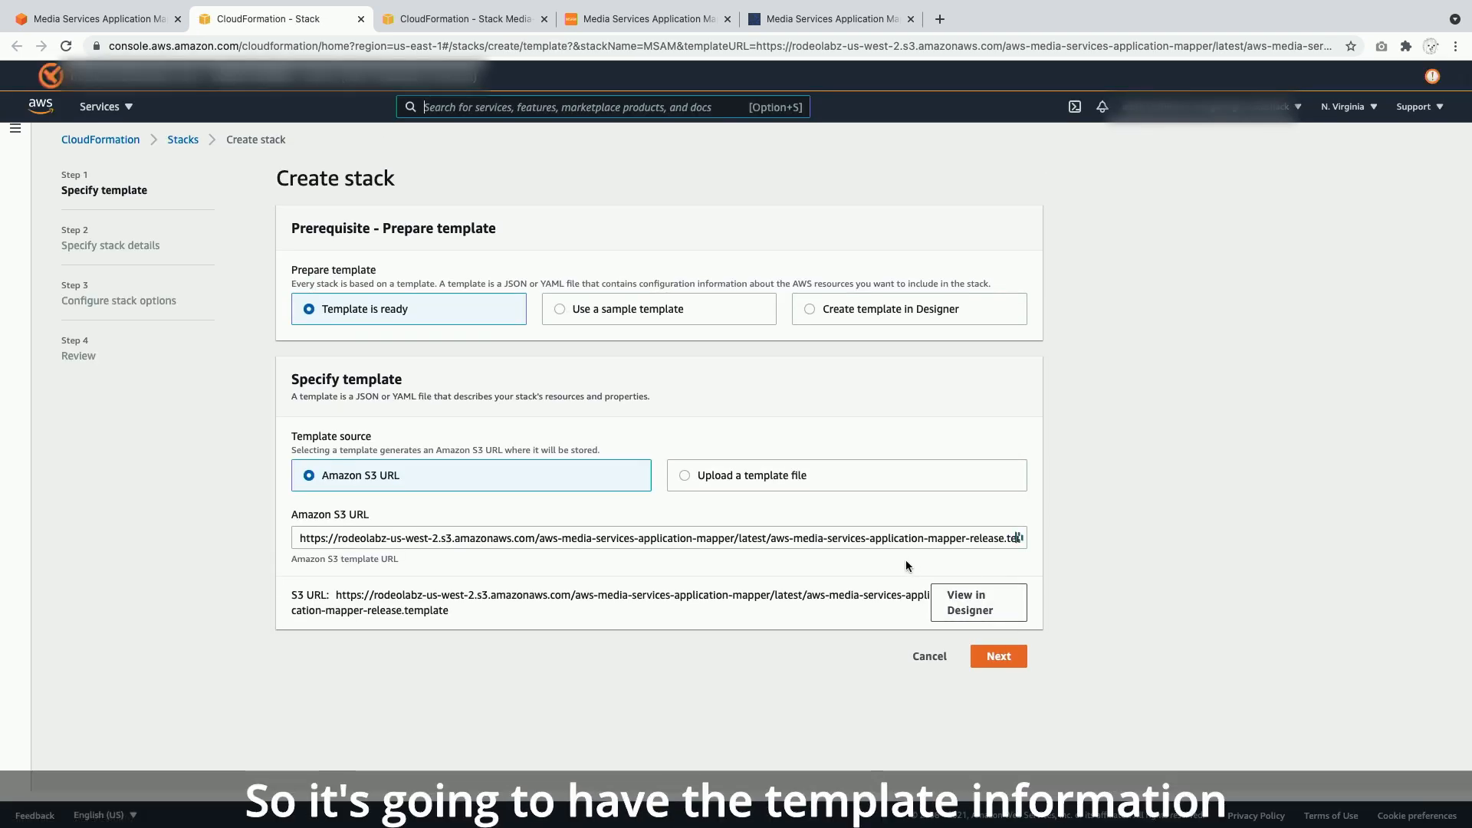
{"action": "mouse_move", "coordinate": [900, 566]}
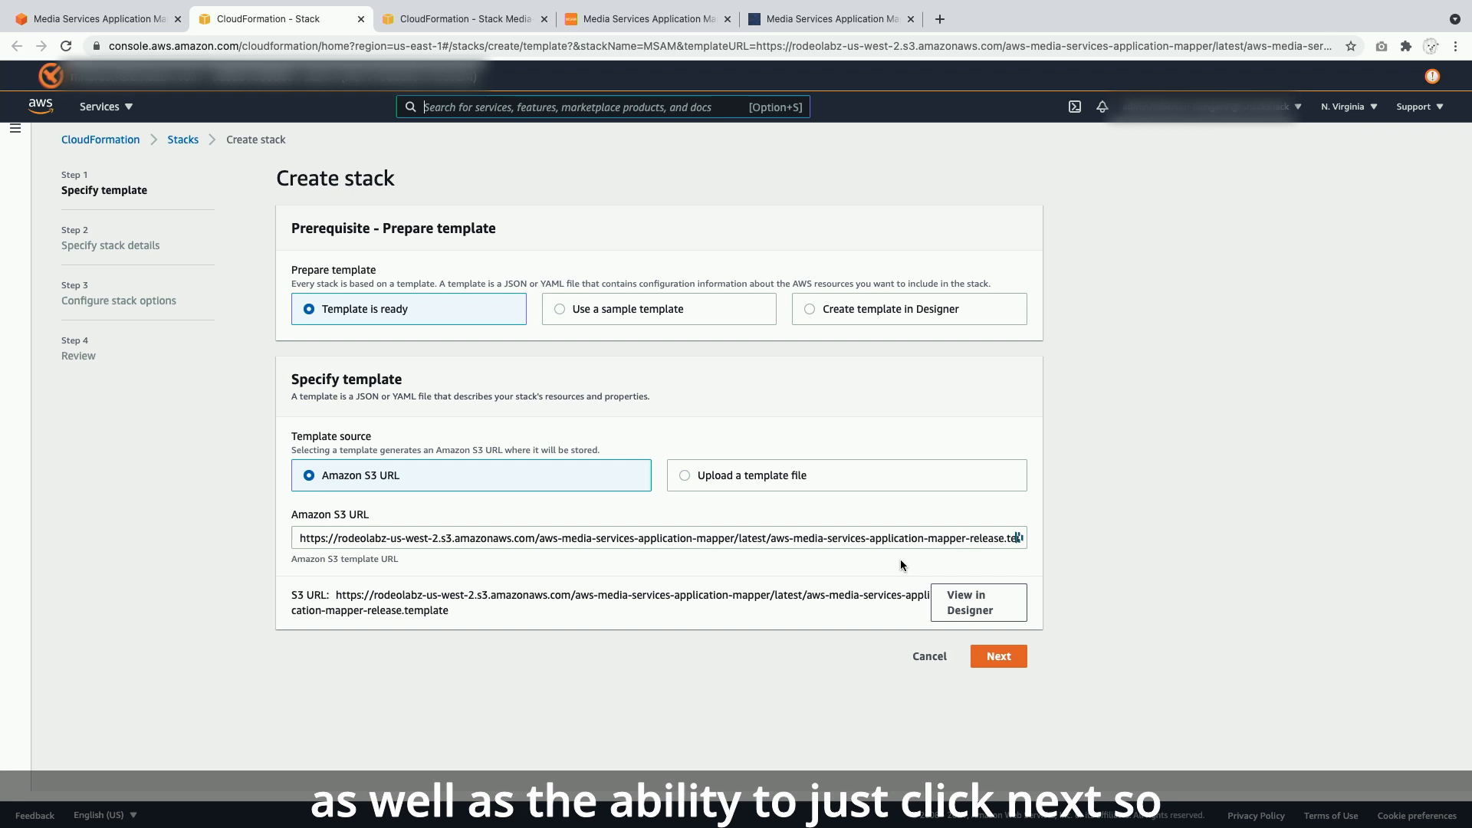
- Advance the create-stack wizard through template, MSAM stack details and options to review
{"action": "left_click", "coordinate": [997, 655]}
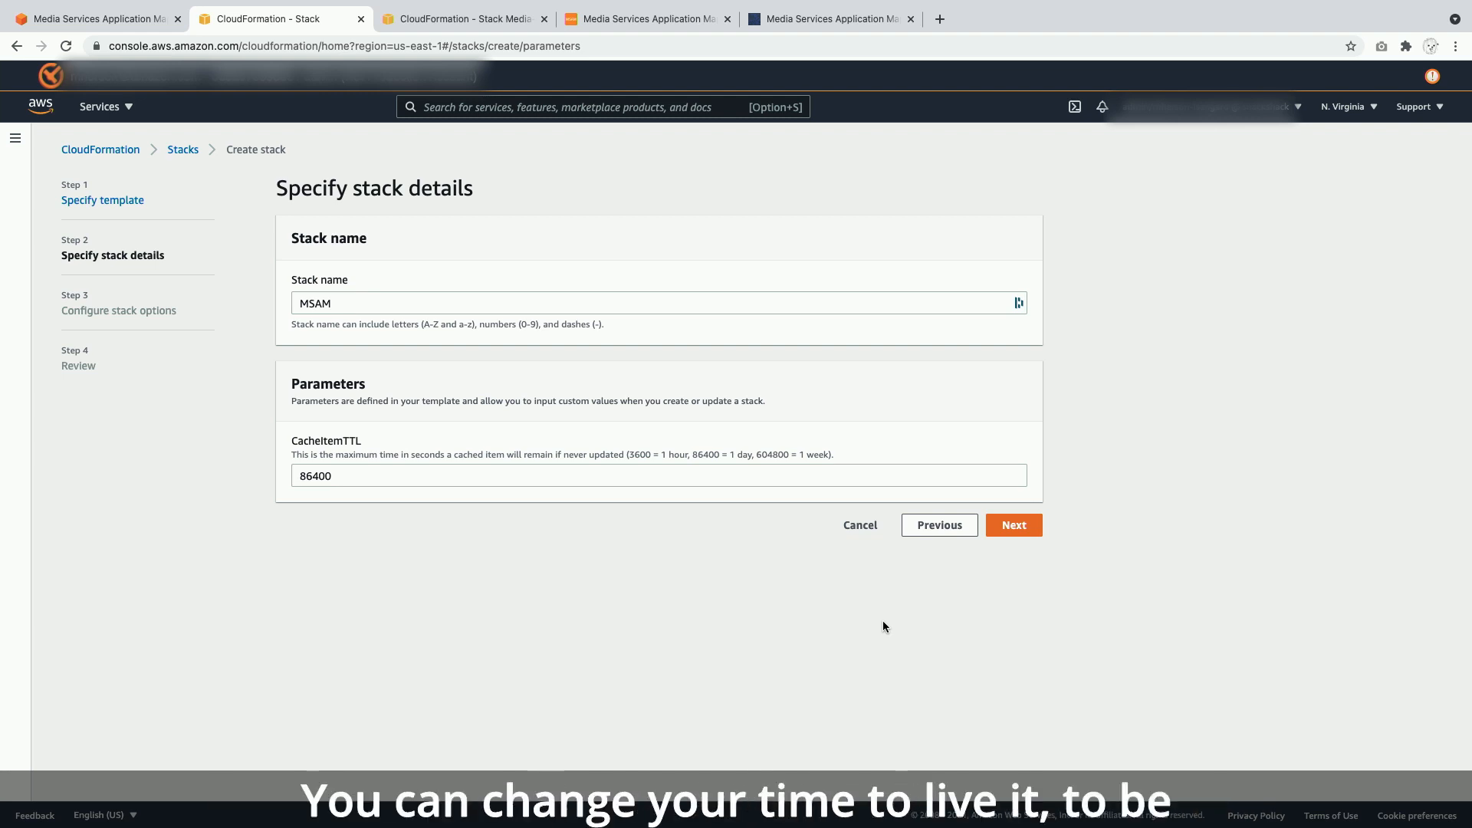
{"action": "mouse_move", "coordinate": [1037, 517]}
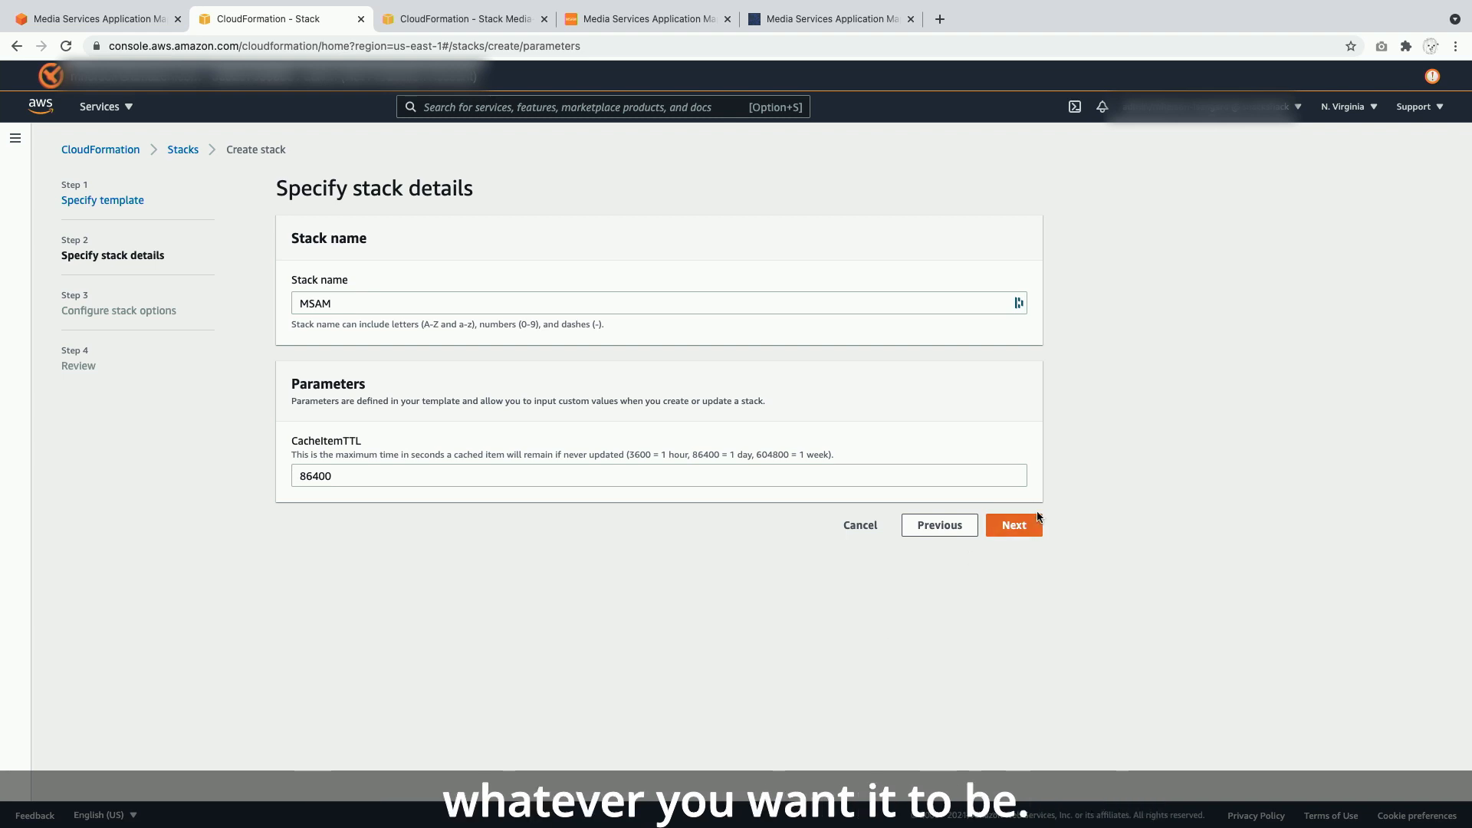
{"action": "left_click", "coordinate": [1013, 525]}
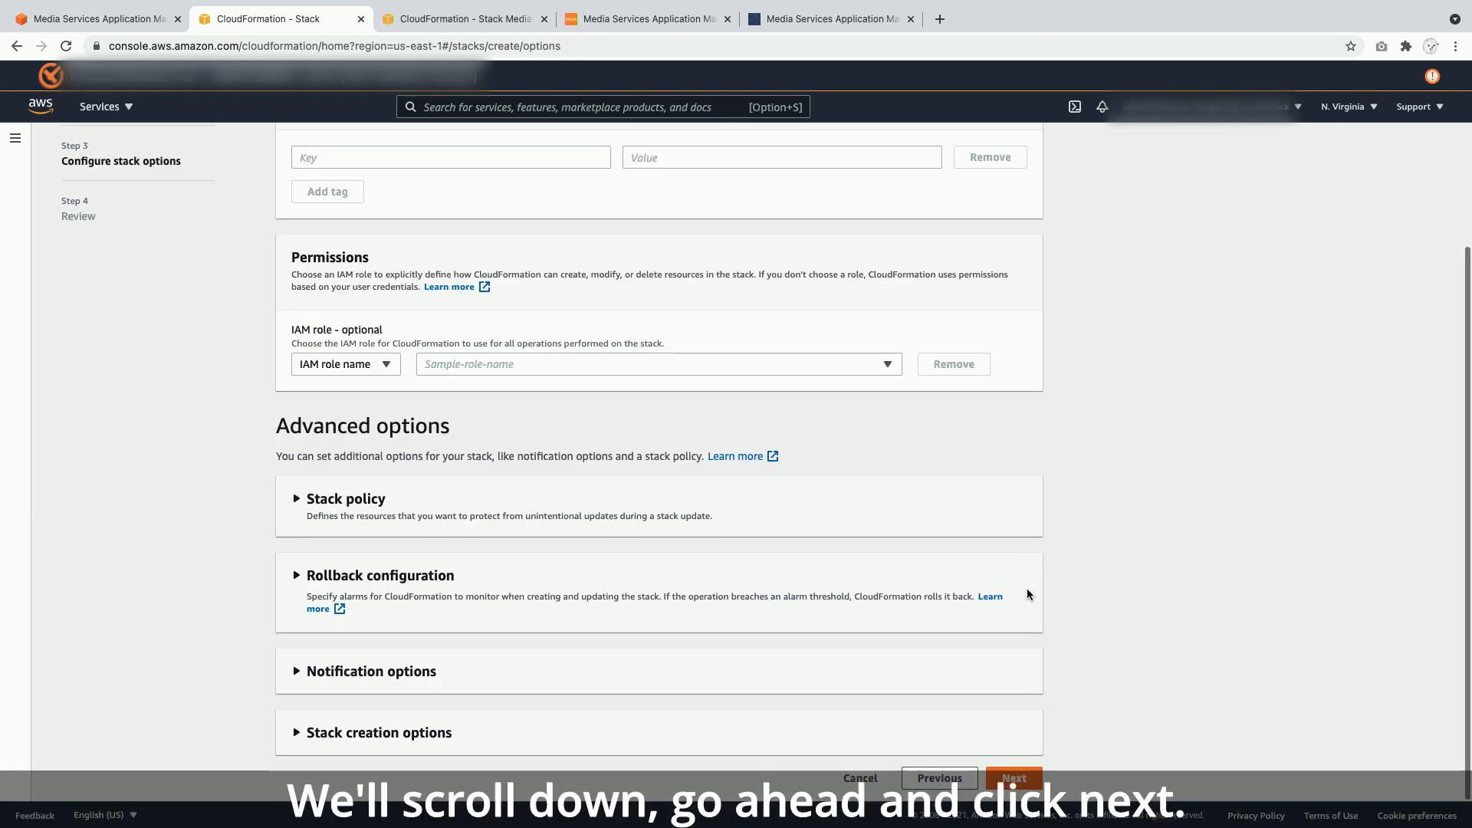
{"action": "left_click", "coordinate": [1012, 777]}
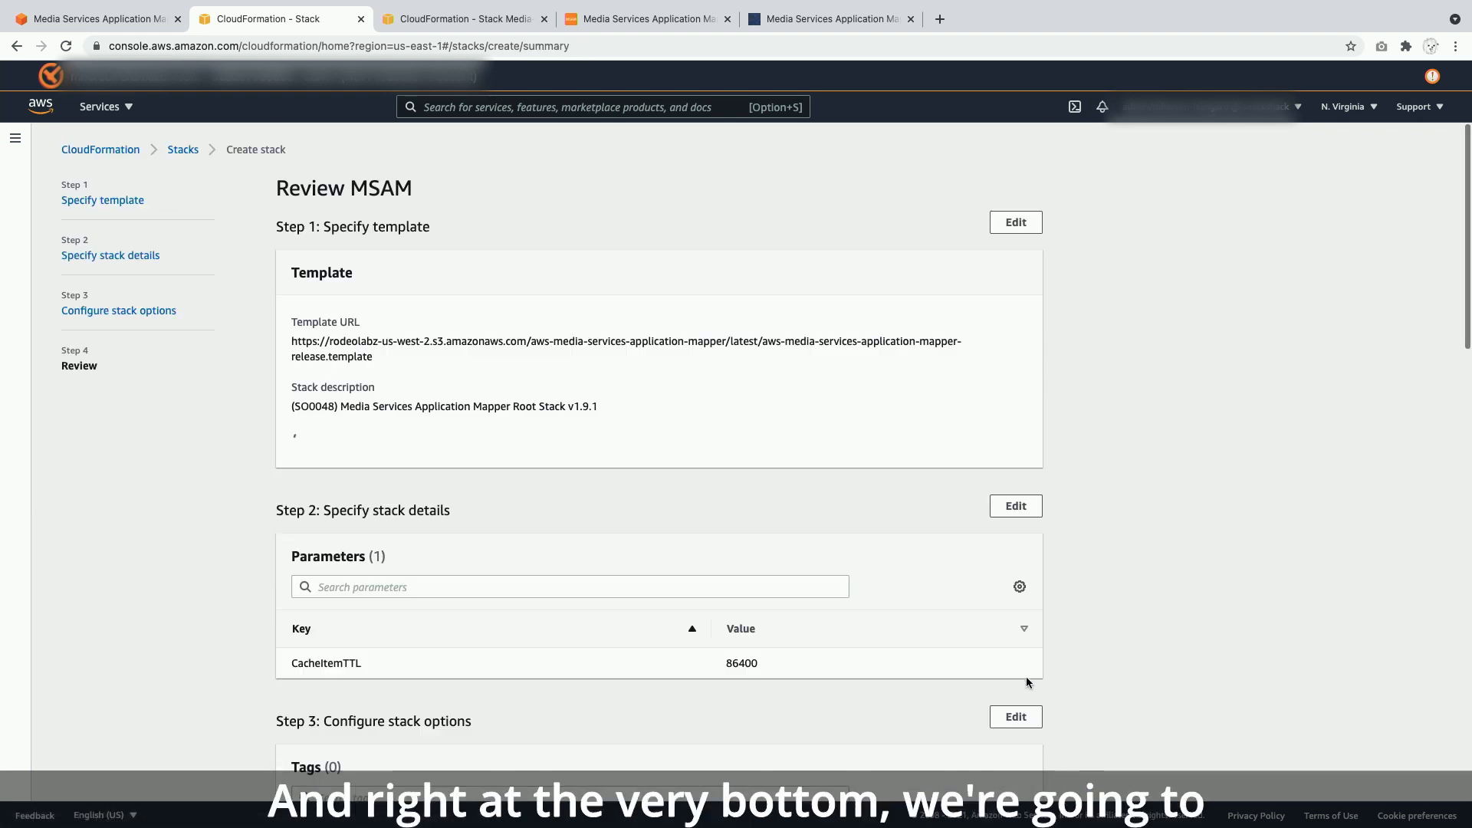
{"action": "scroll", "scroll_direction": "down", "scroll_amount": 3}
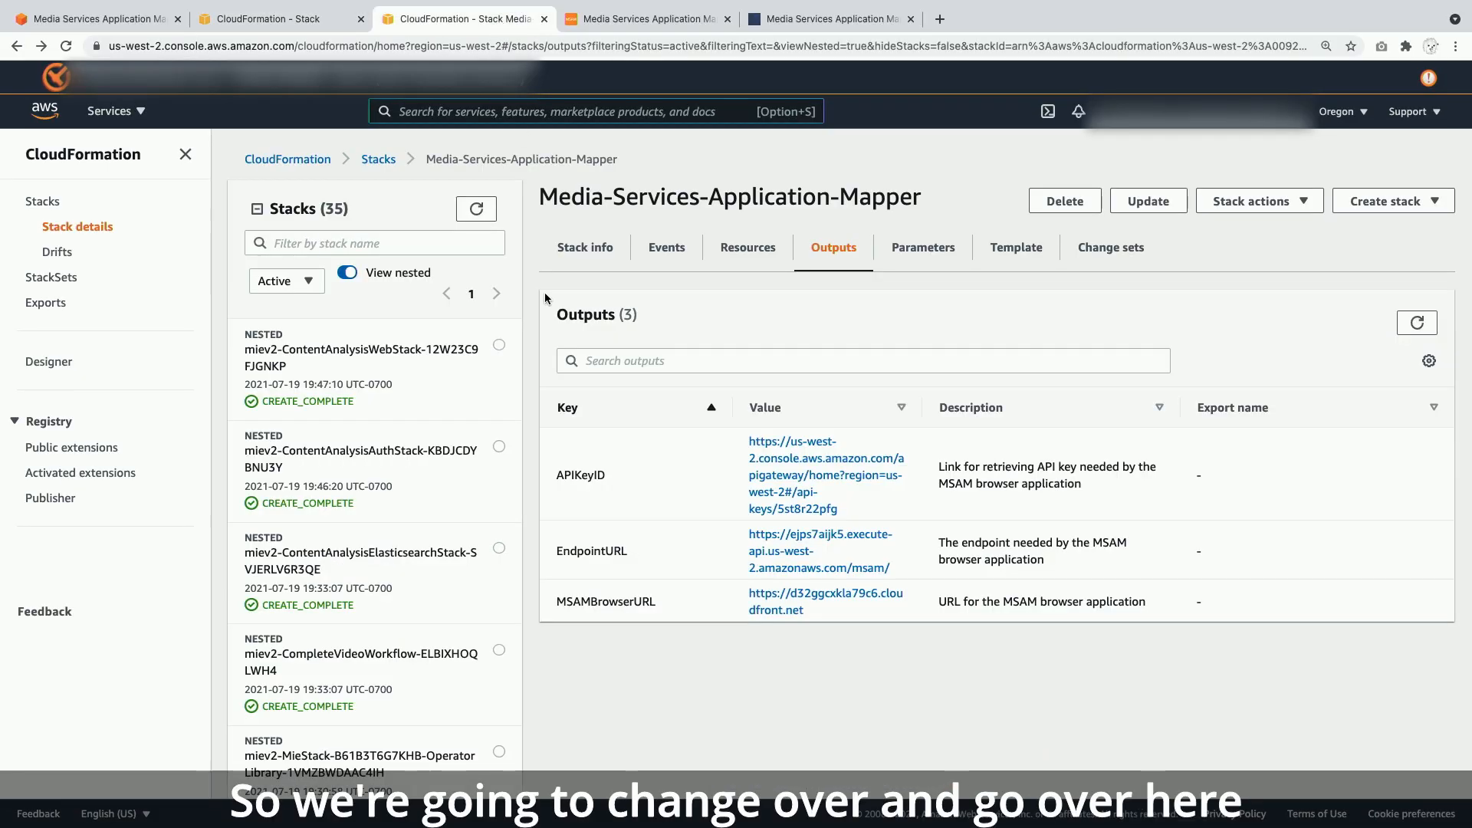
{"action": "mouse_move", "coordinate": [842, 276]}
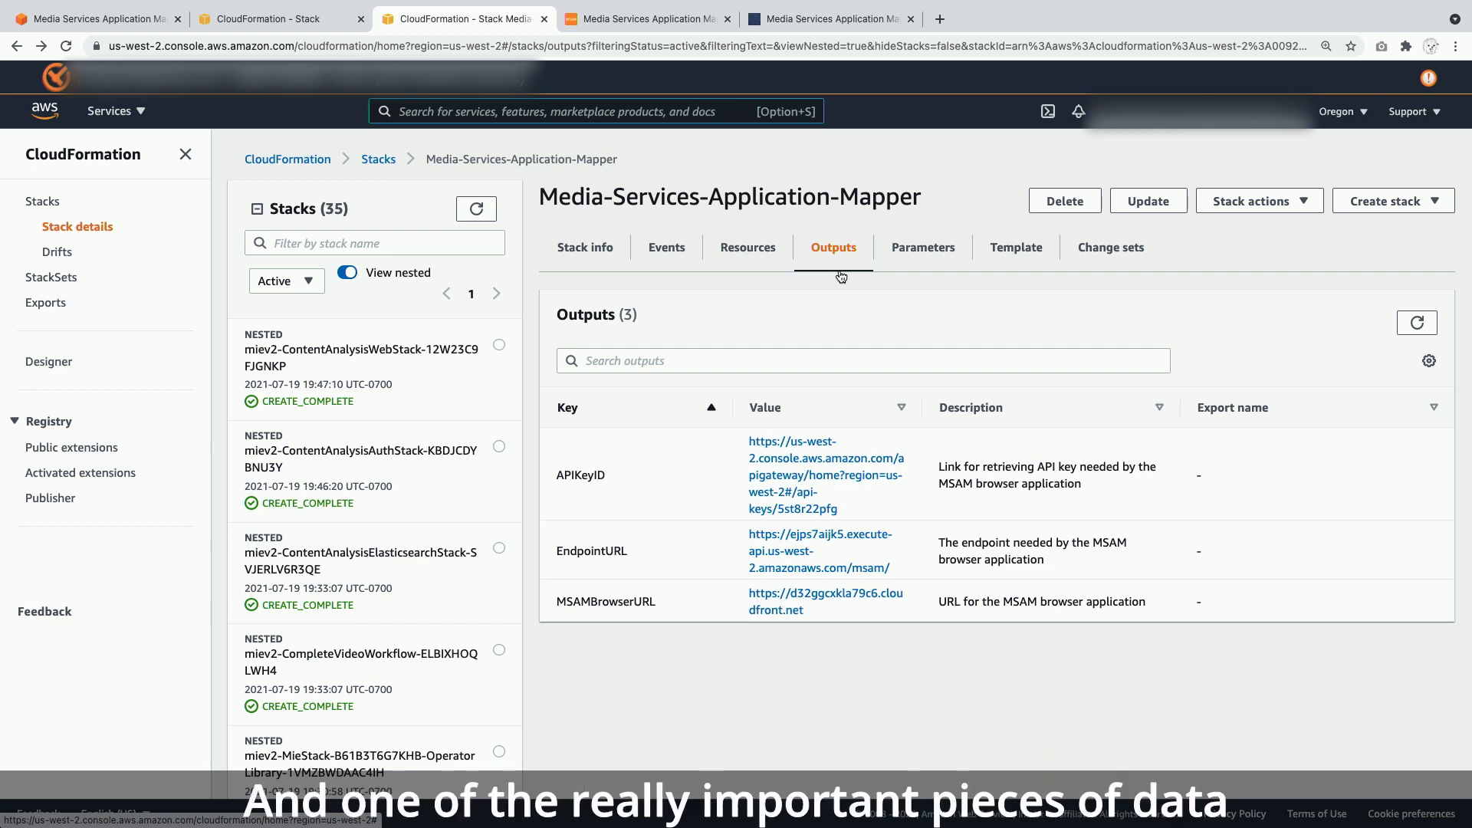
{"action": "mouse_move", "coordinate": [582, 563]}
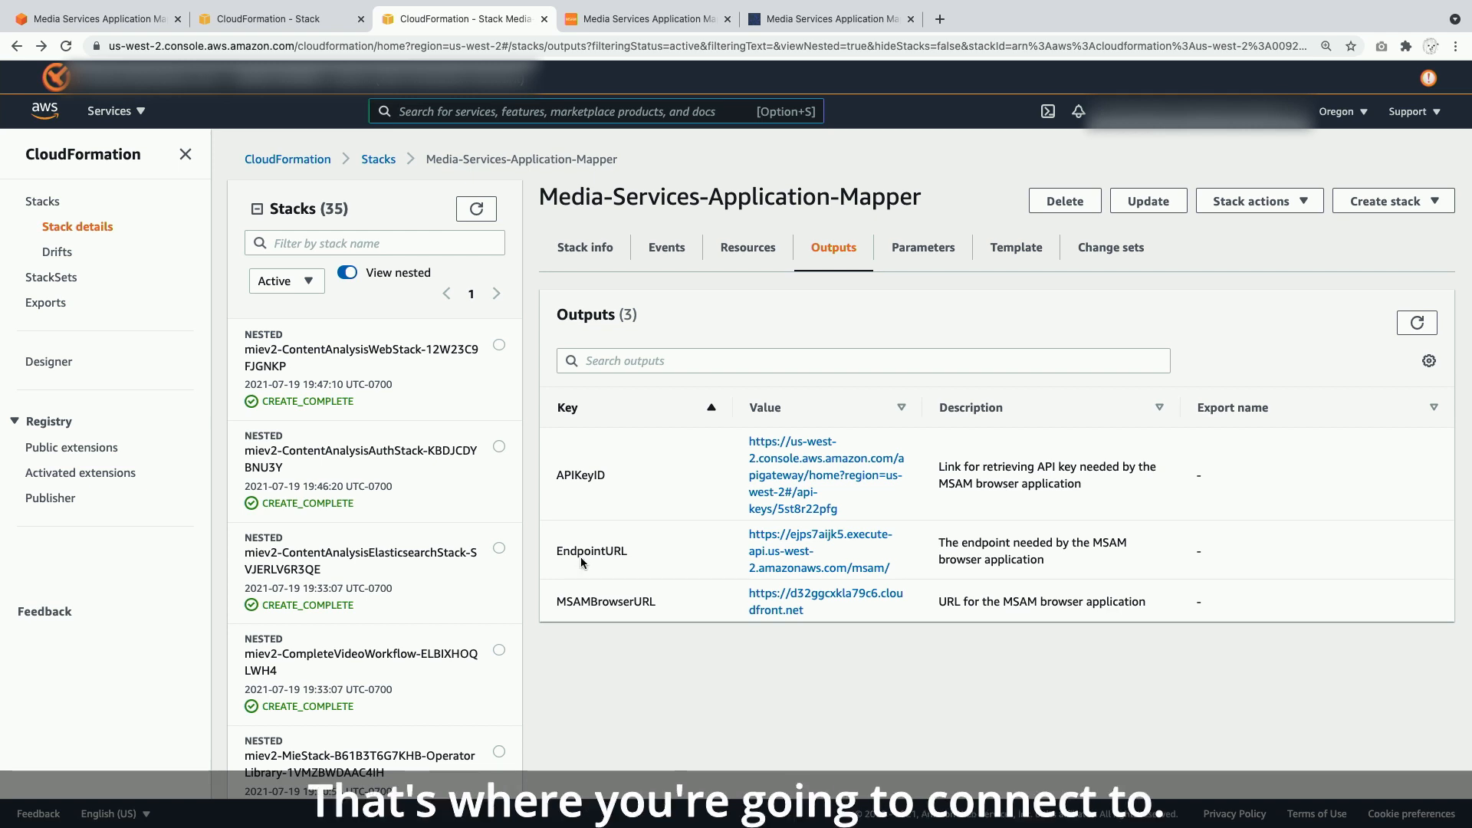
{"action": "mouse_move", "coordinate": [608, 505]}
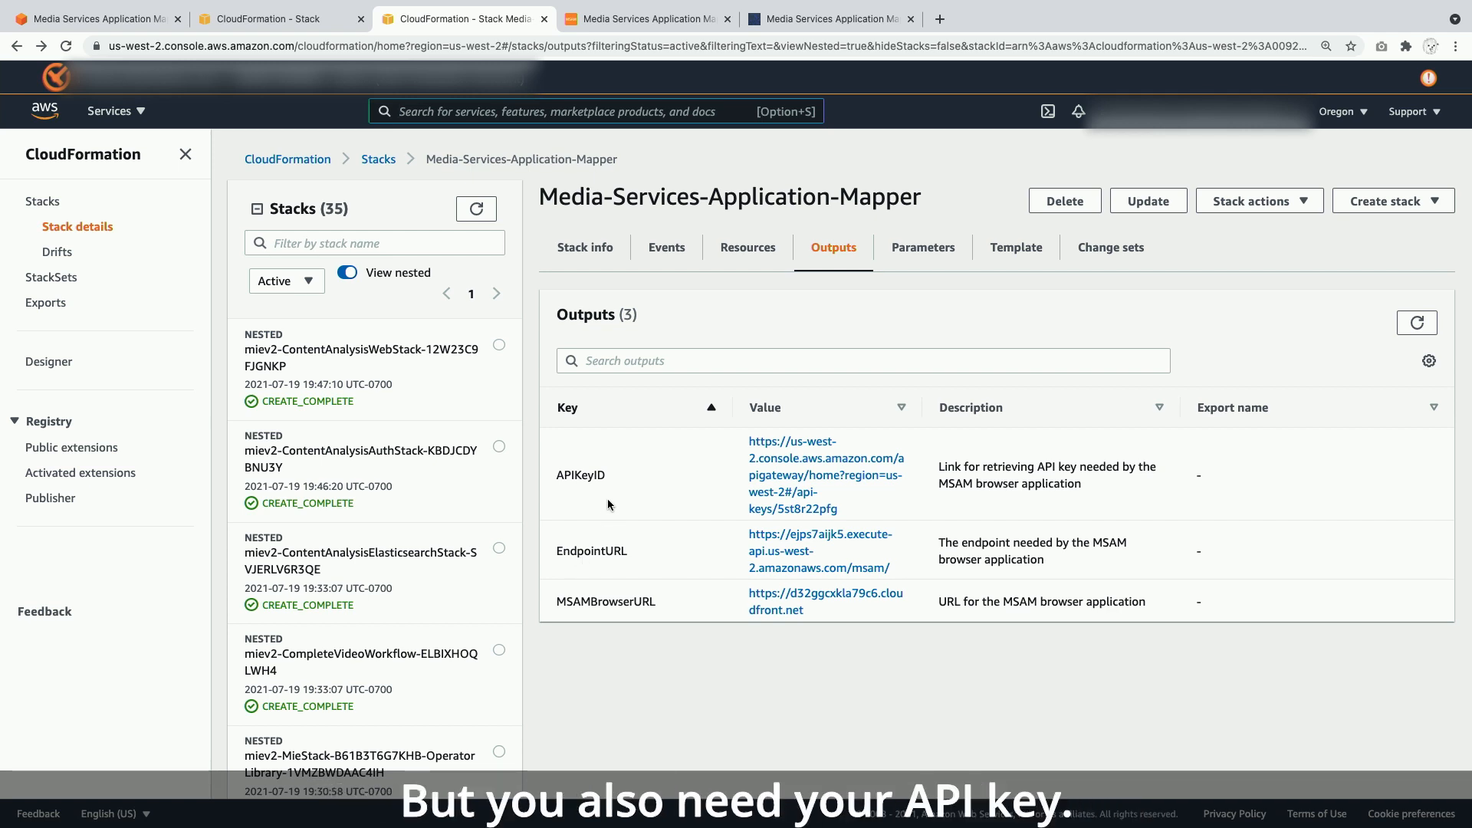
{"action": "mouse_move", "coordinate": [778, 486]}
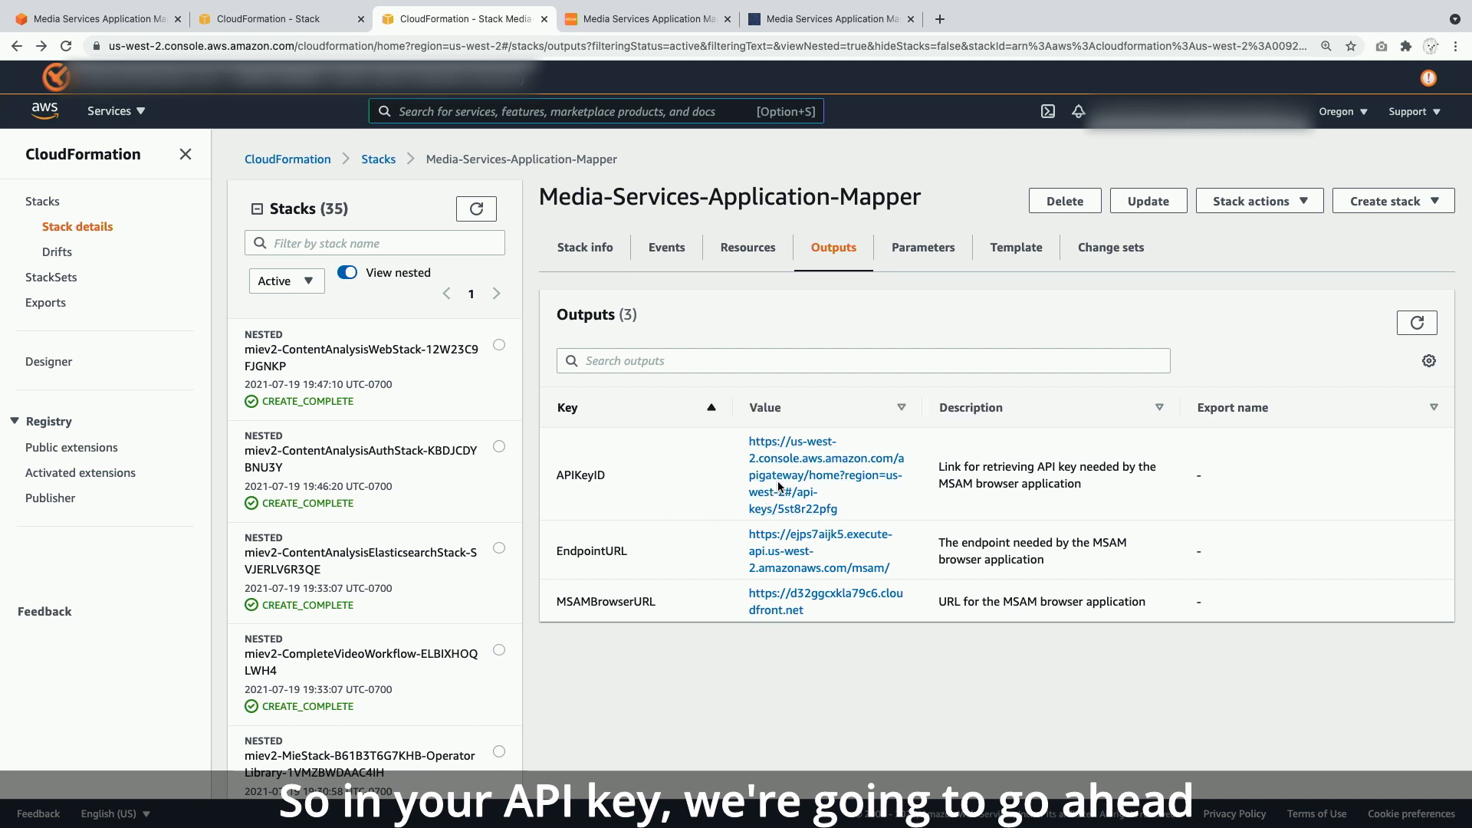
- Reveal the MSAM API key value in API Gateway from the stack outputs
{"action": "left_click", "coordinate": [804, 474]}
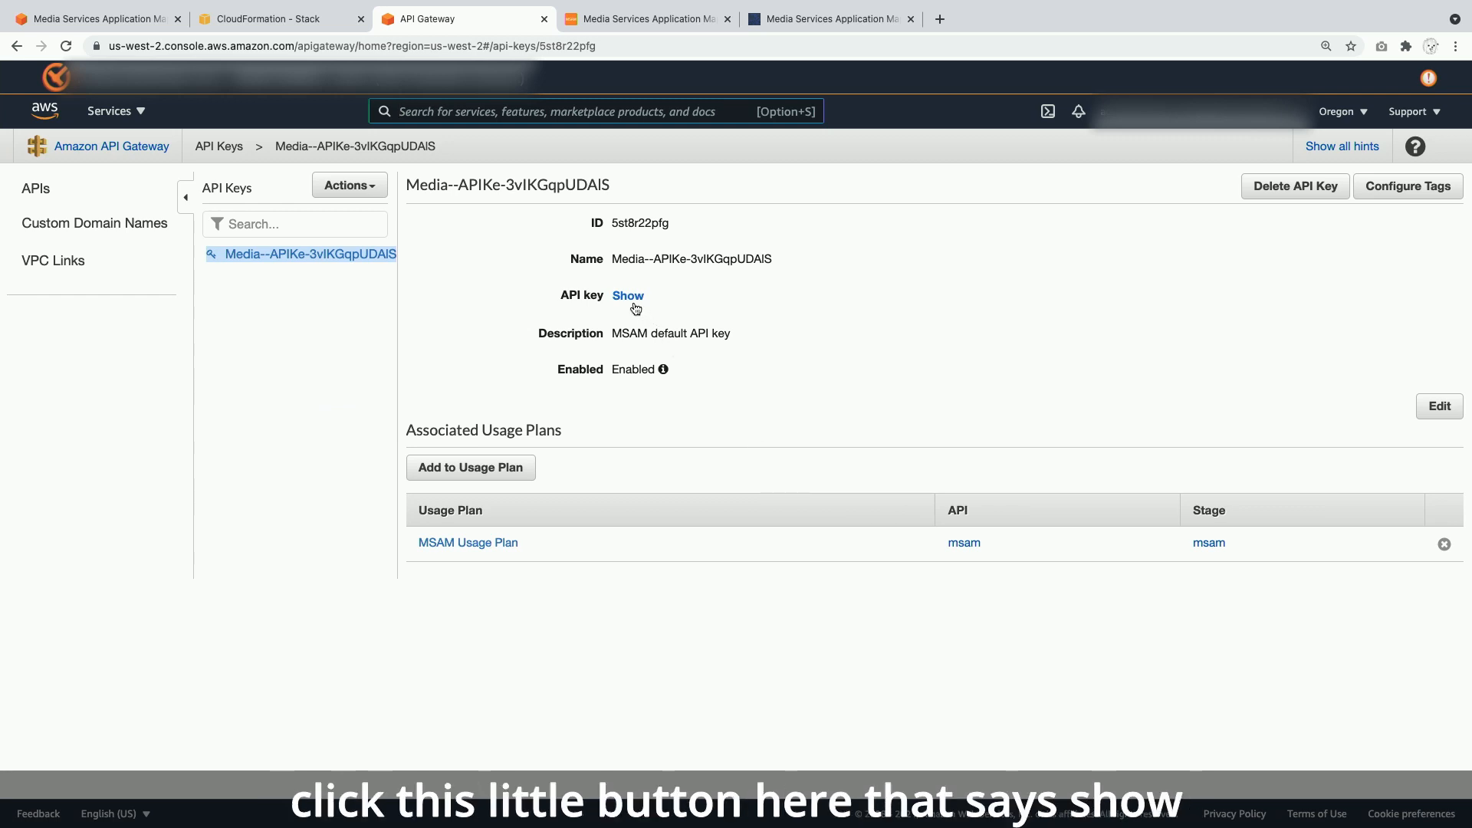
{"action": "left_click", "coordinate": [628, 296]}
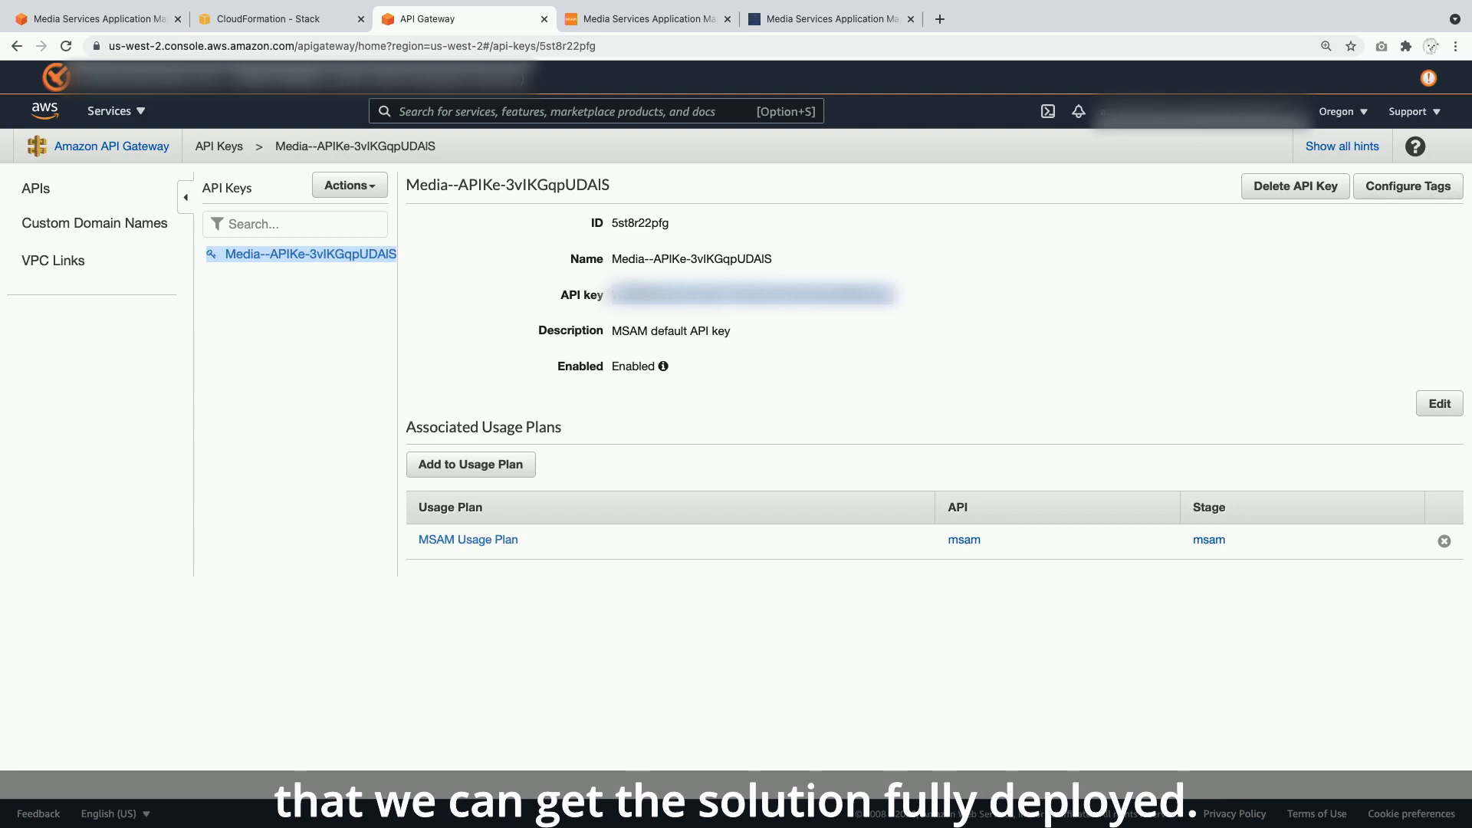
{"action": "left_click", "coordinate": [647, 19]}
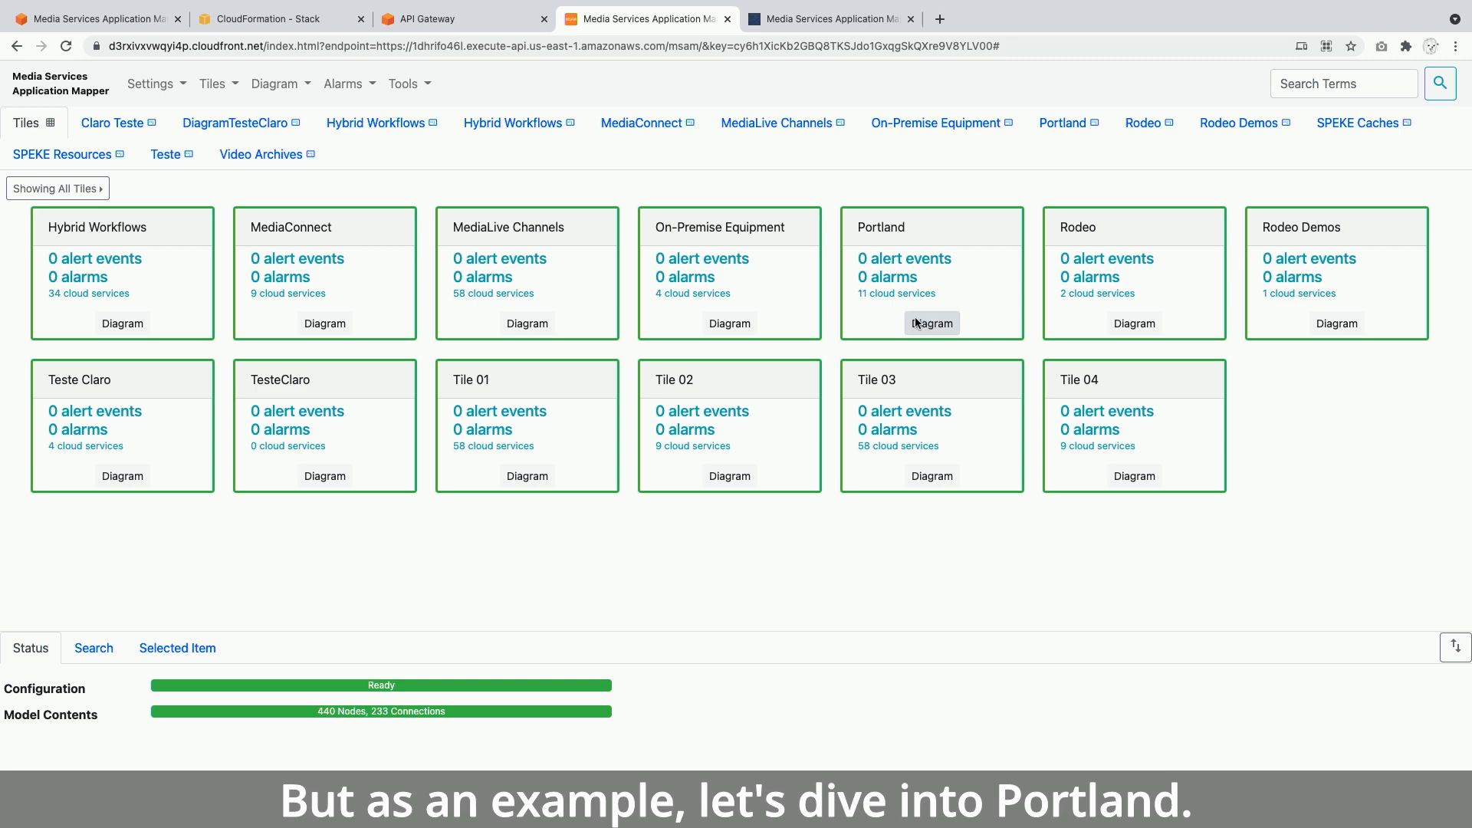
- Open the Portland tile's workflow diagram in the MSAM app
{"action": "left_click", "coordinate": [932, 323]}
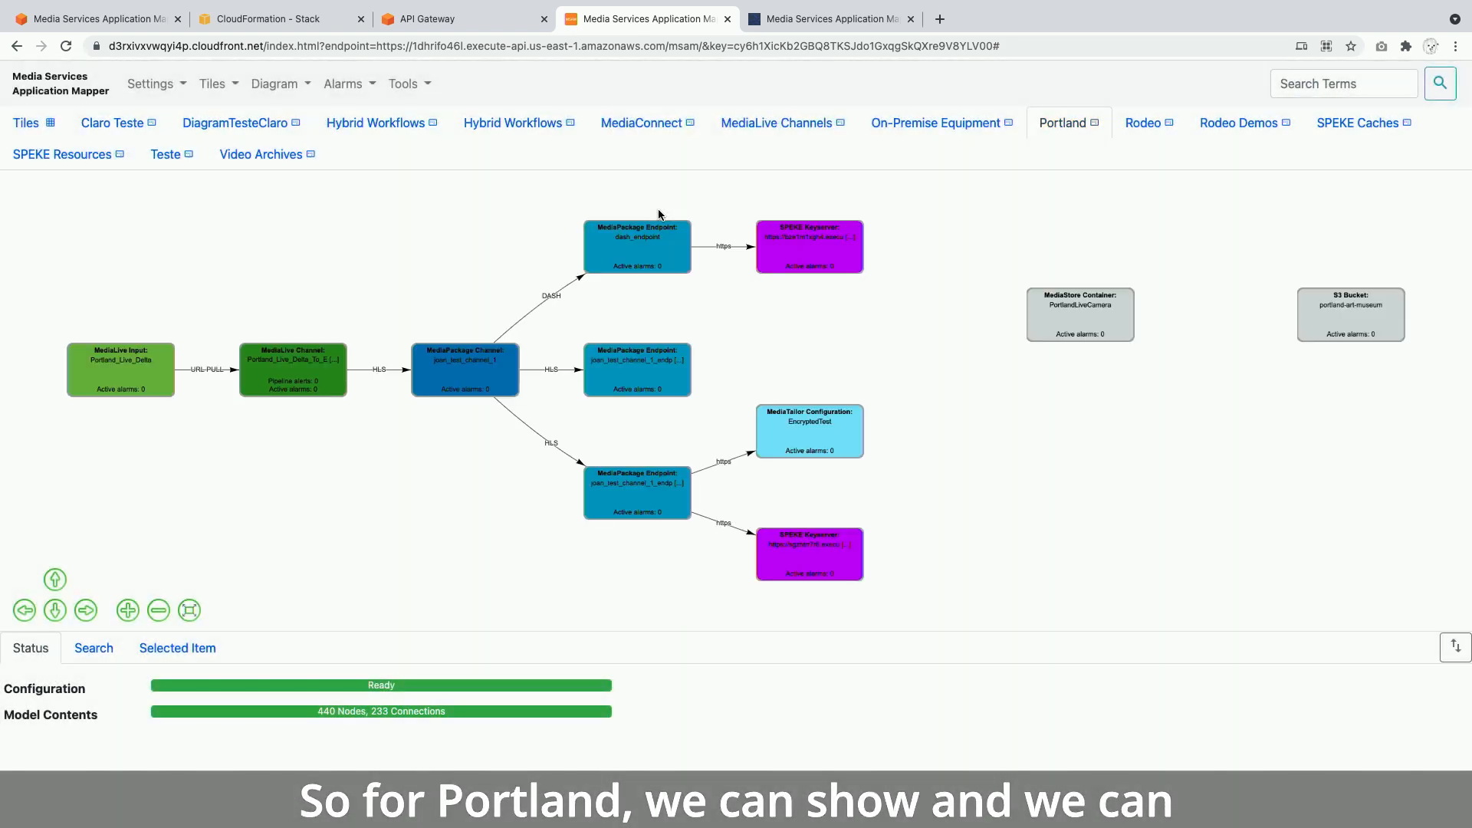
{"action": "mouse_move", "coordinate": [402, 291]}
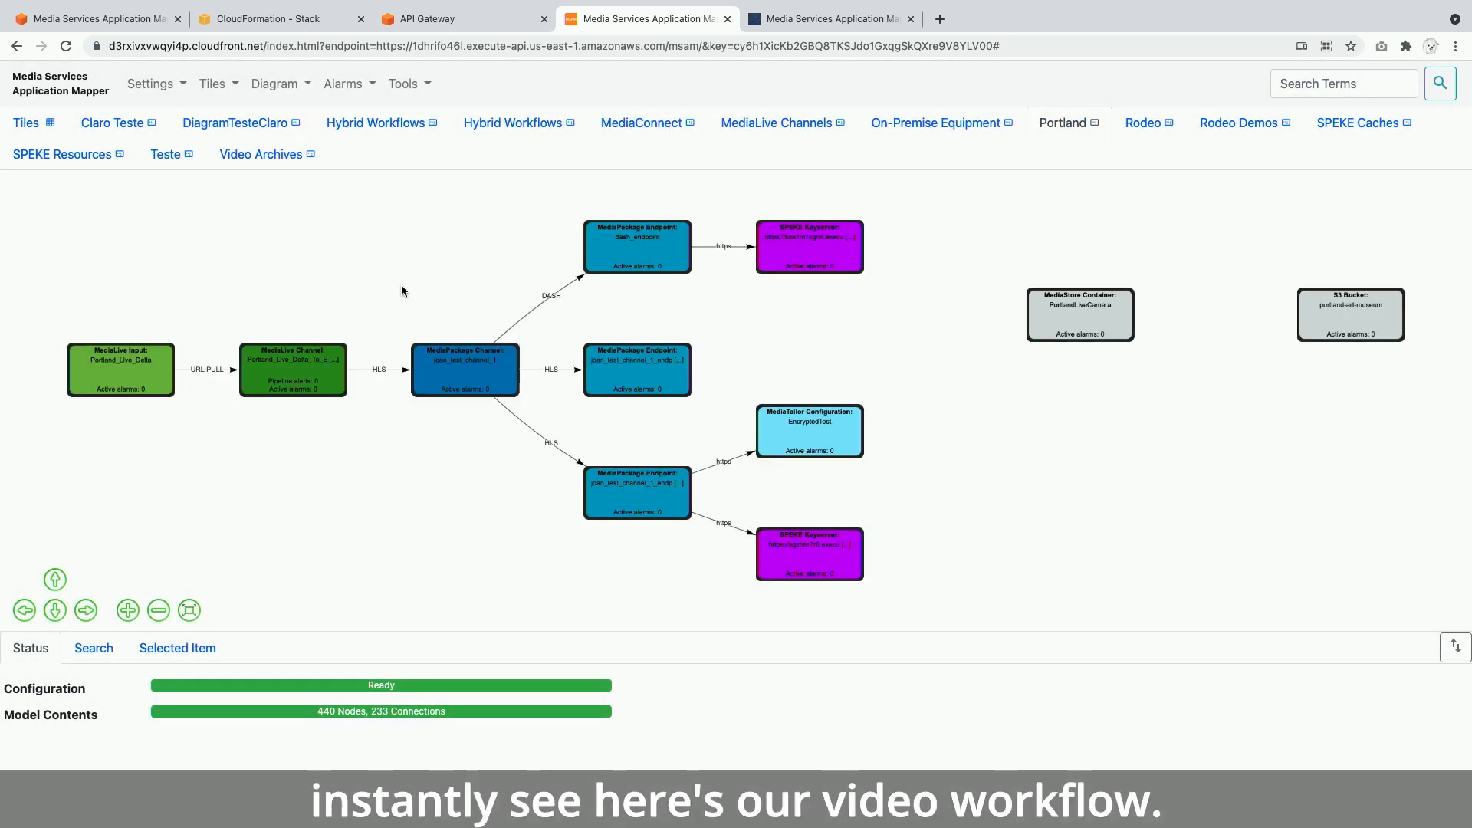